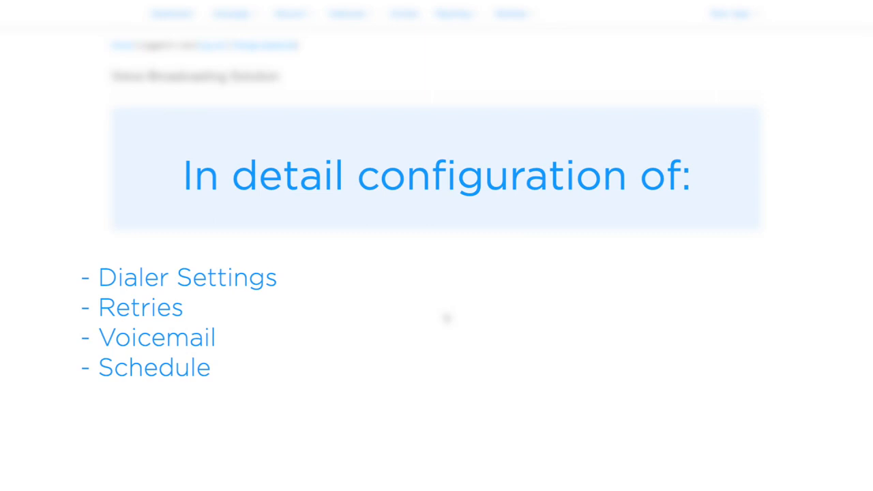
Assign the Press-1 survey application and enter caller ID number 12024
{"action": "left_click", "coordinate": [231, 14]}
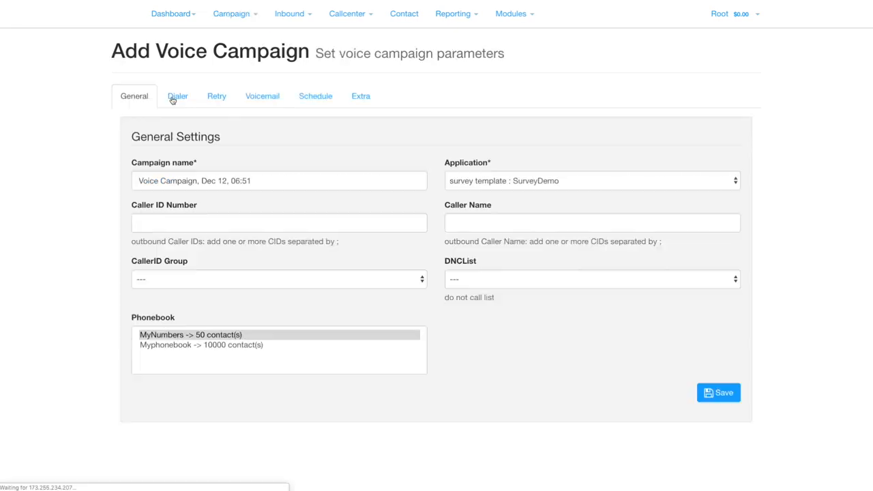
{"action": "left_click", "coordinate": [278, 180]}
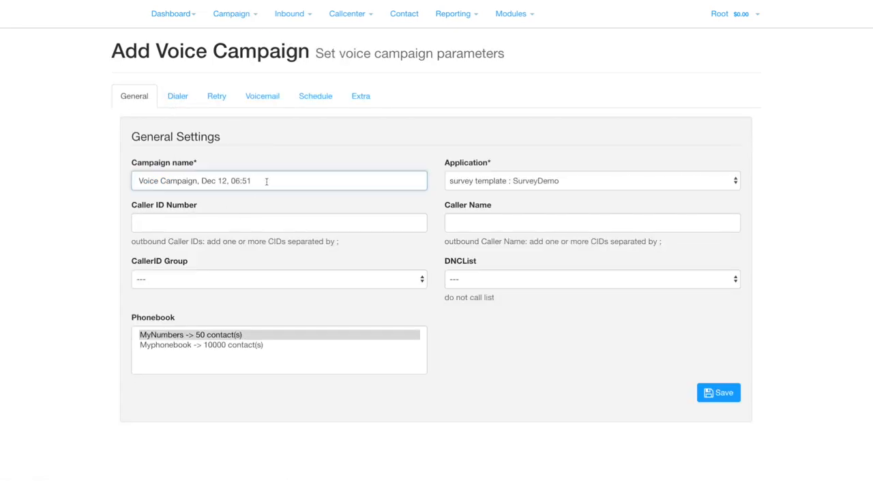
{"action": "left_click", "coordinate": [589, 180]}
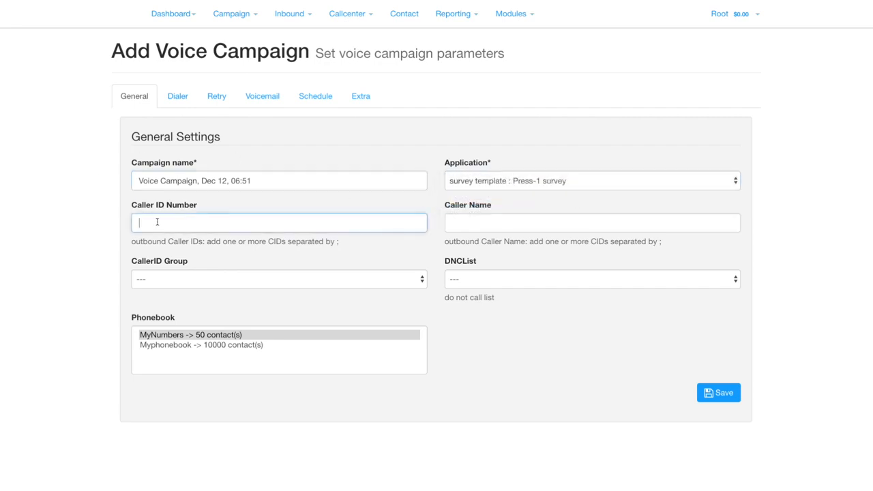
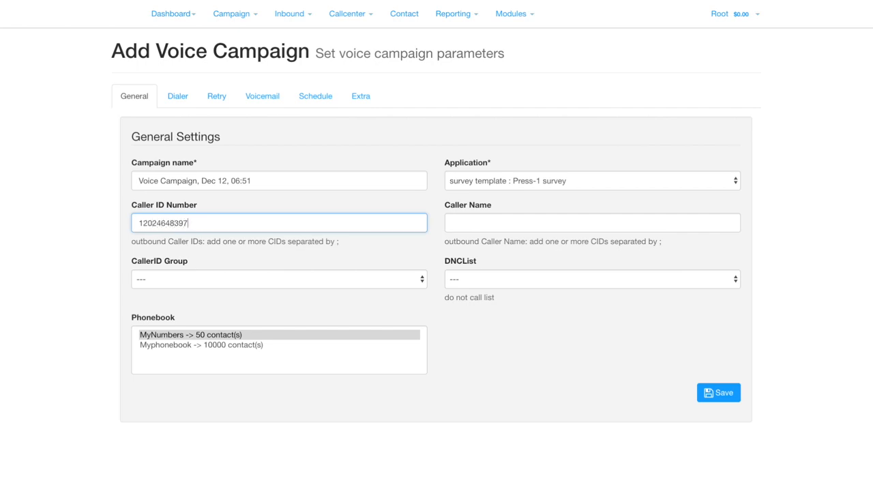
{"action": "left_click", "coordinate": [592, 222]}
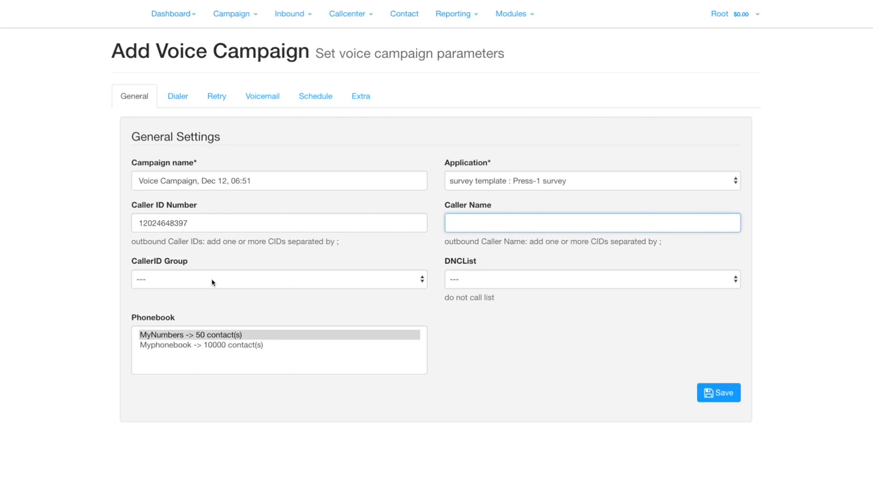
Choose Default DNC as the campaign's do-not-call list
{"action": "left_click", "coordinate": [592, 278]}
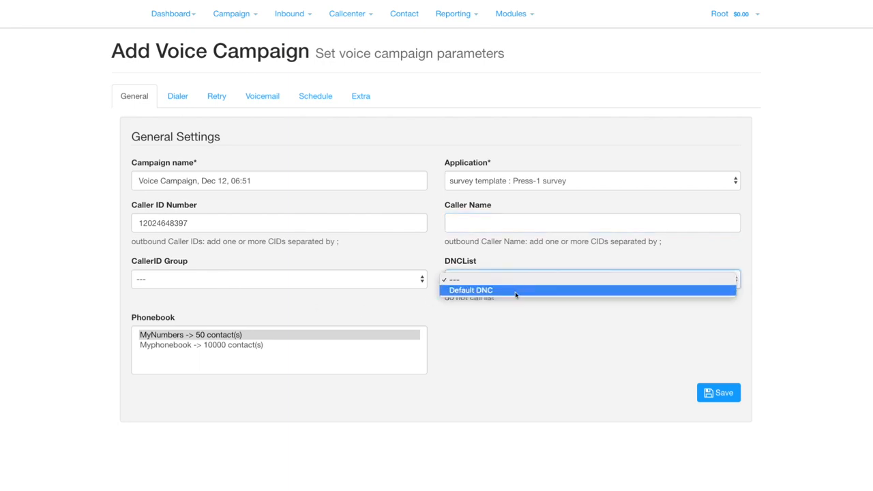
{"action": "left_click", "coordinate": [469, 289]}
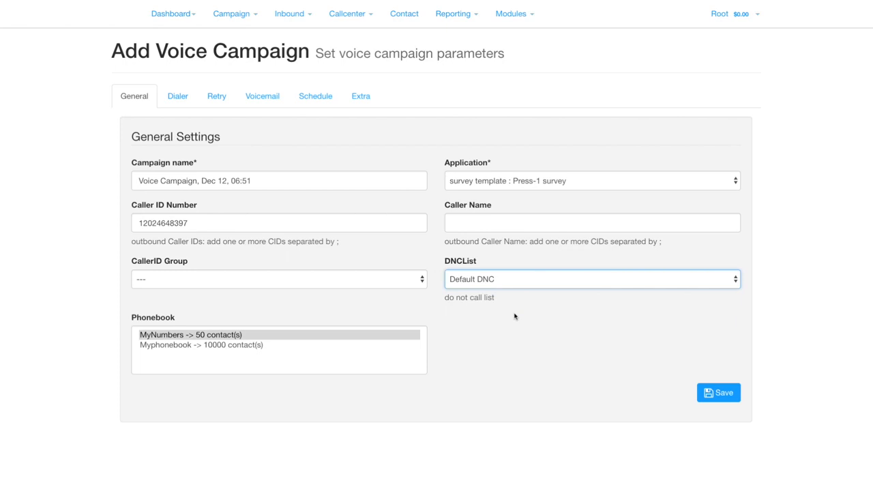
{"action": "mouse_move", "coordinate": [382, 324]}
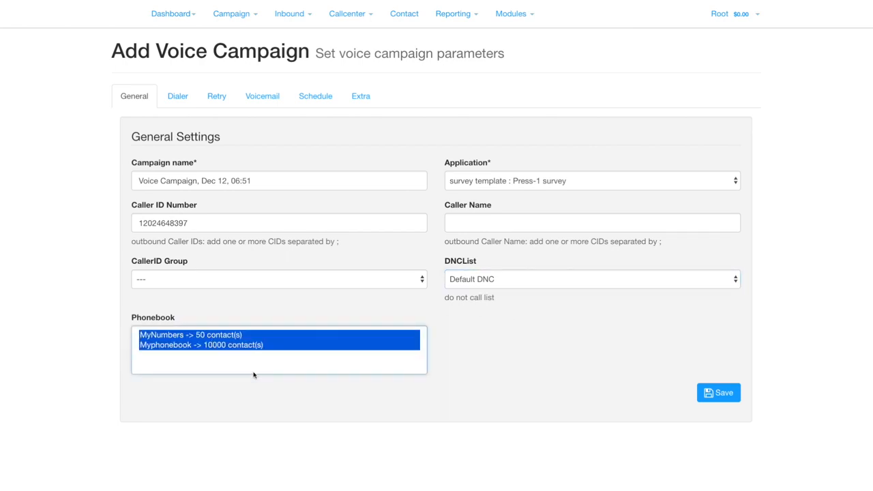
Keep TestGateway as outbound gateway and set the call frequency to 500 per minute
{"action": "left_click", "coordinate": [178, 96]}
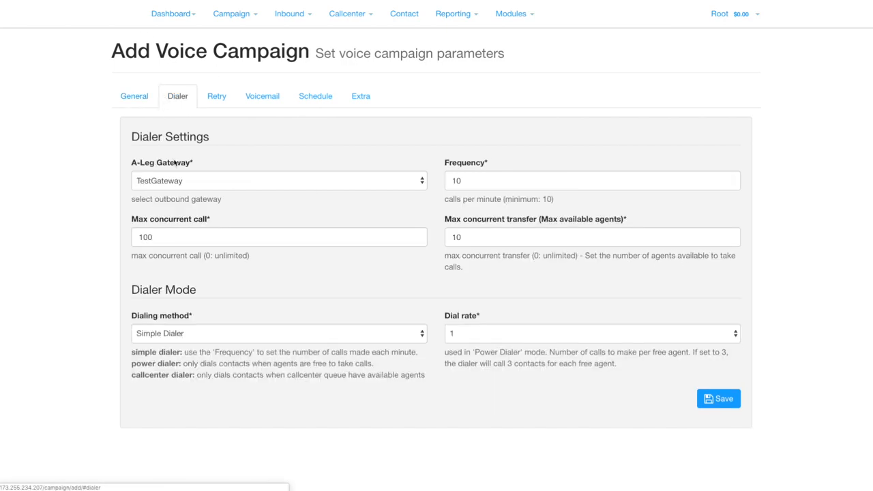
{"action": "left_click", "coordinate": [278, 180]}
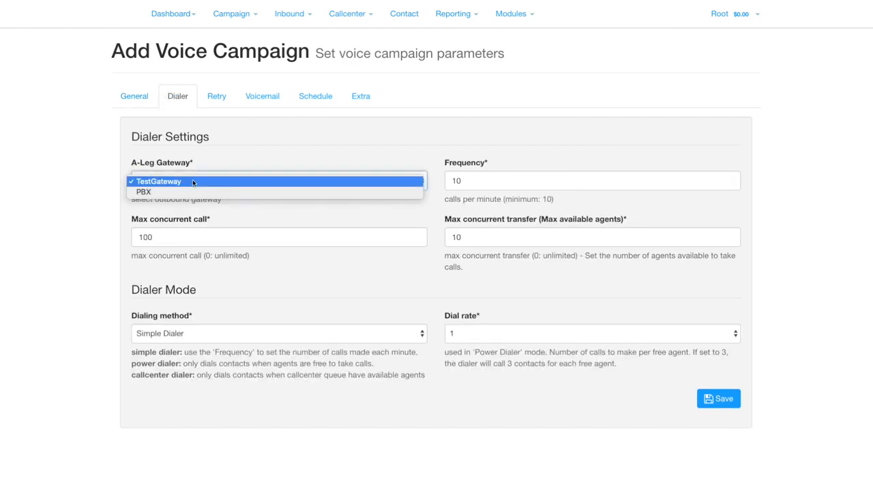
{"action": "left_click", "coordinate": [158, 180]}
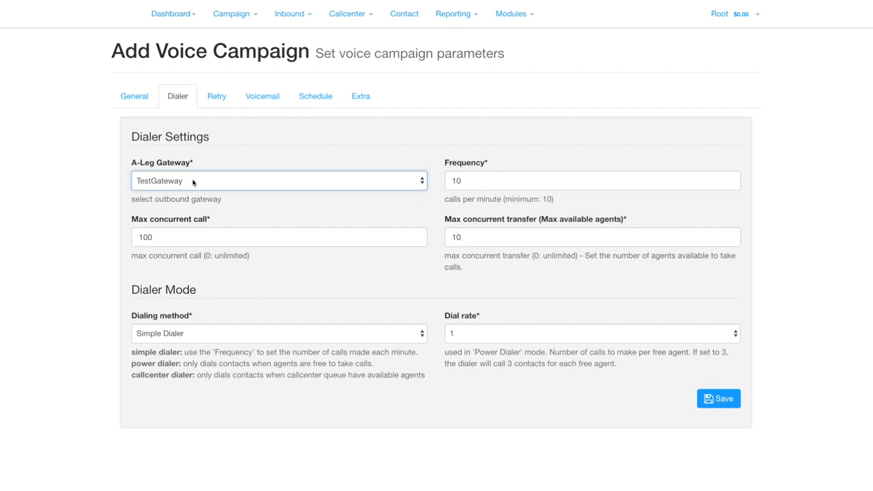
{"action": "left_click", "coordinate": [591, 180]}
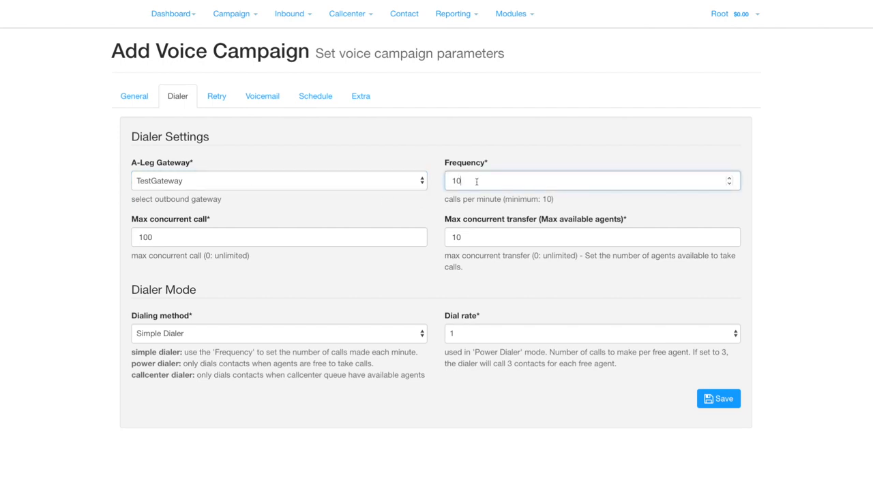
{"action": "type", "text": "500"}
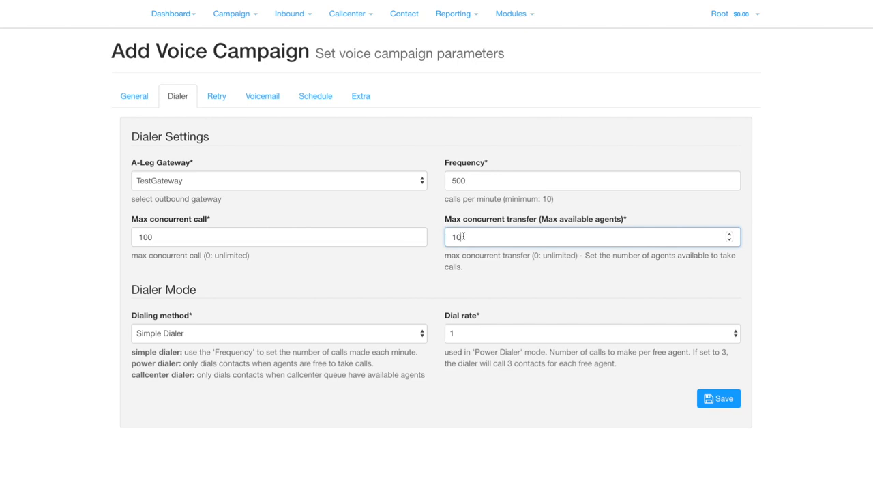
{"action": "mouse_move", "coordinate": [225, 308]}
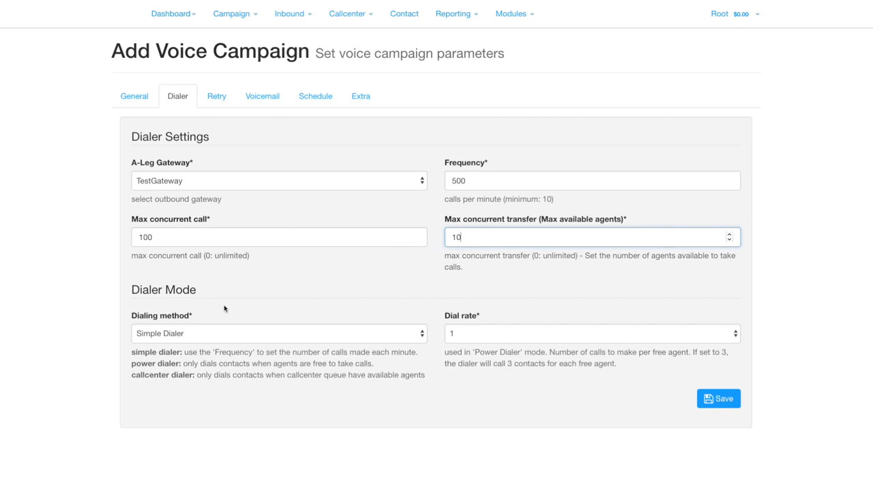
{"action": "mouse_move", "coordinate": [202, 329]}
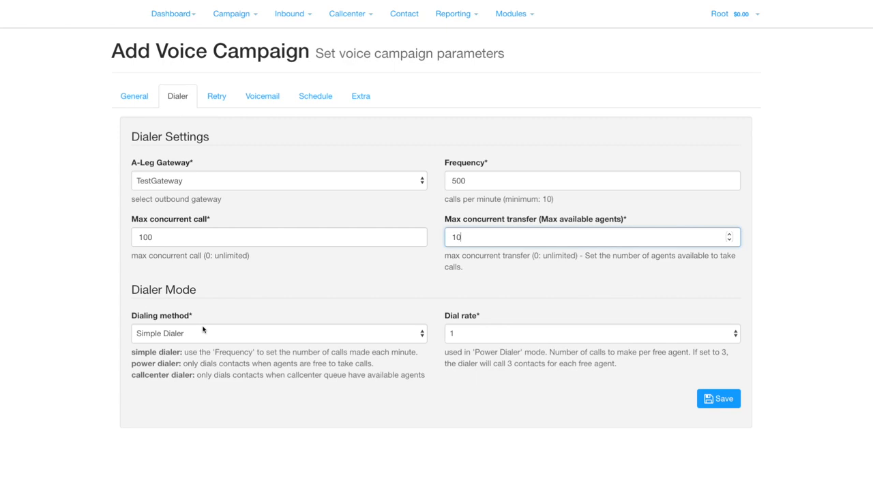
{"action": "mouse_move", "coordinate": [199, 338]}
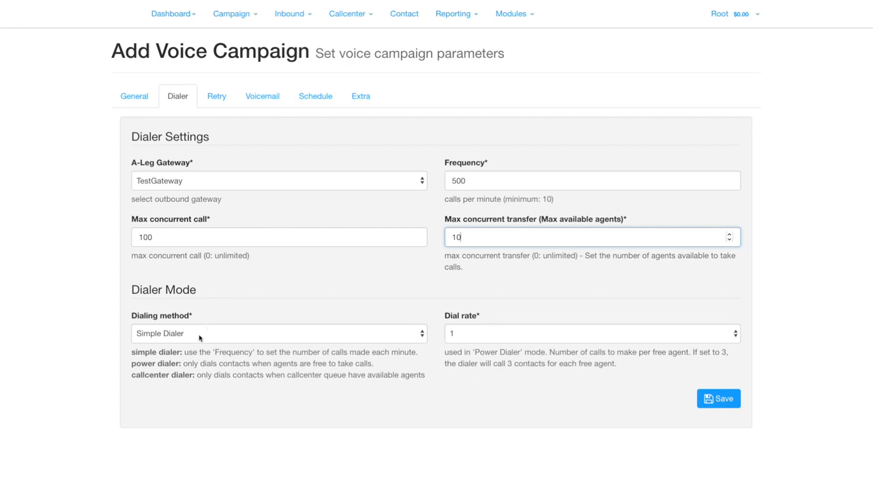
Switch the dialing method to Power Dialer with a dial rate of 2
{"action": "left_click", "coordinate": [278, 333]}
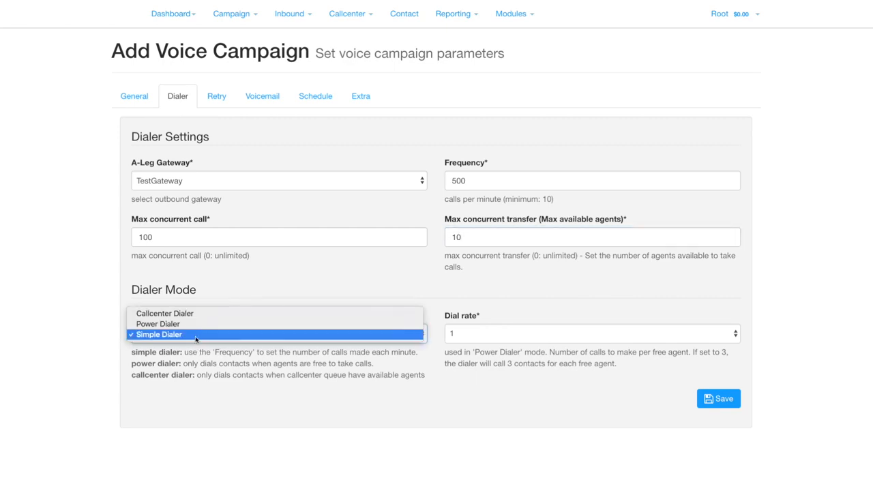
{"action": "left_click", "coordinate": [159, 323]}
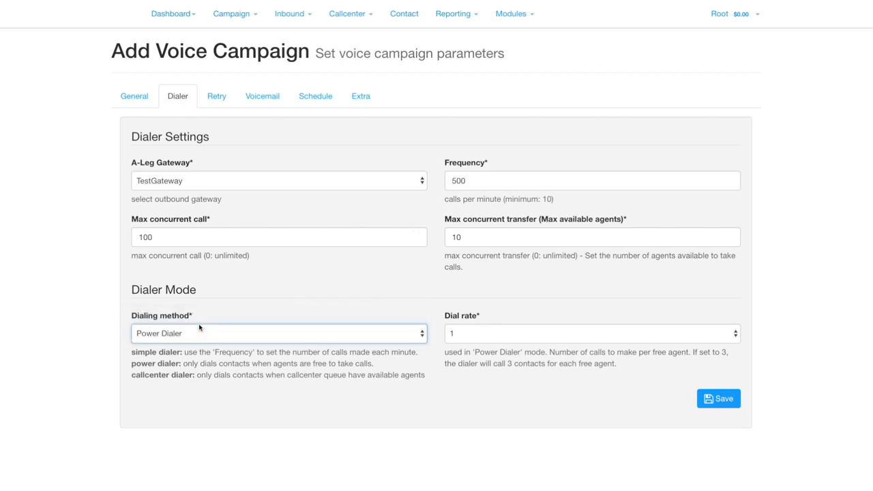
{"action": "mouse_move", "coordinate": [224, 328]}
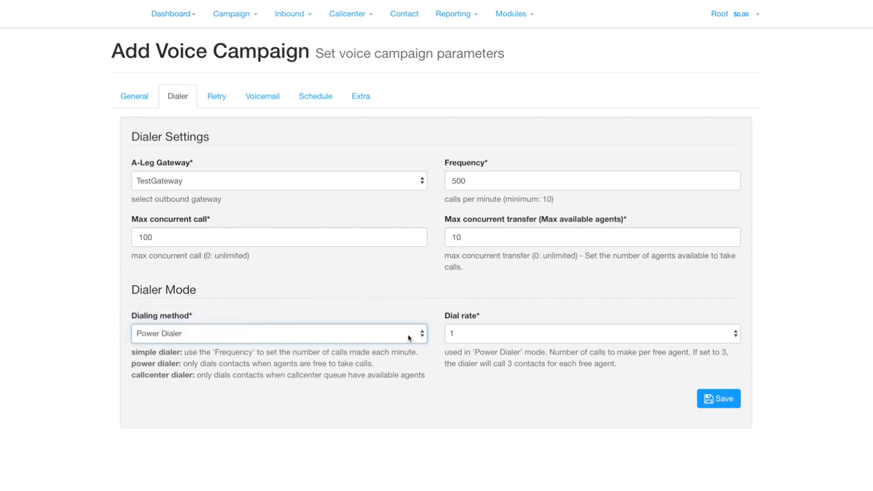
{"action": "left_click", "coordinate": [590, 333]}
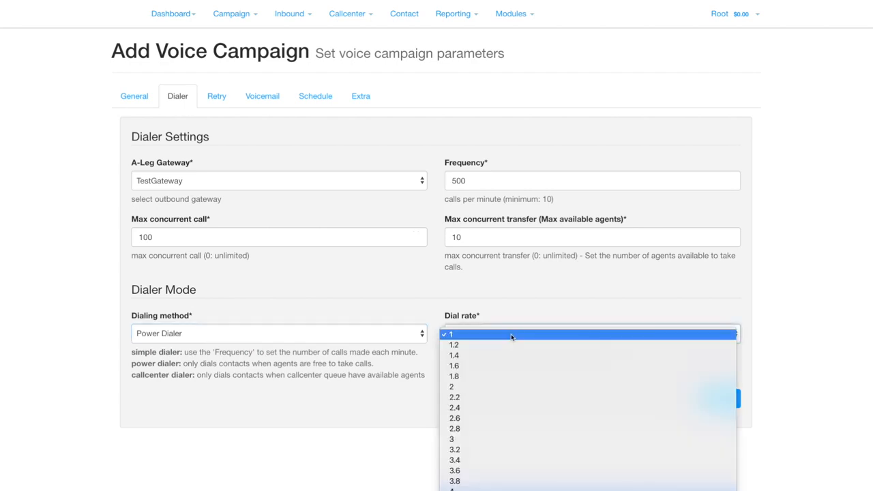
{"action": "mouse_move", "coordinate": [511, 354]}
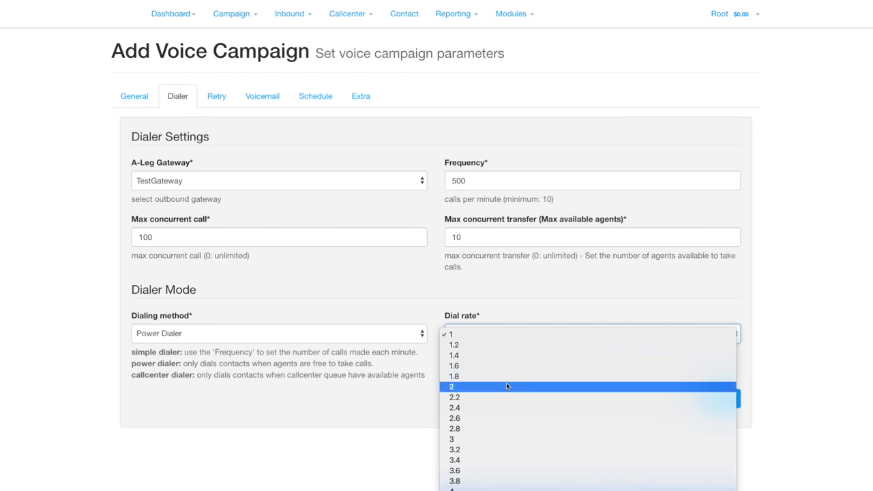
{"action": "left_click", "coordinate": [450, 388]}
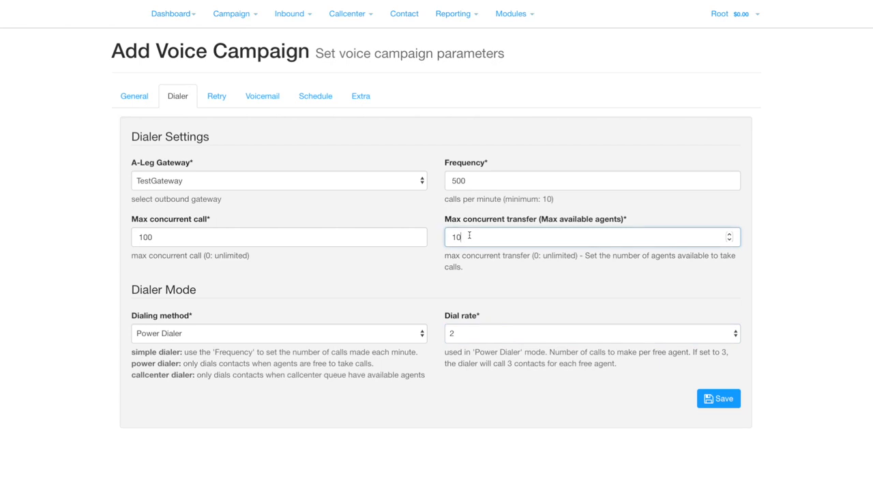
{"action": "mouse_move", "coordinate": [454, 229]}
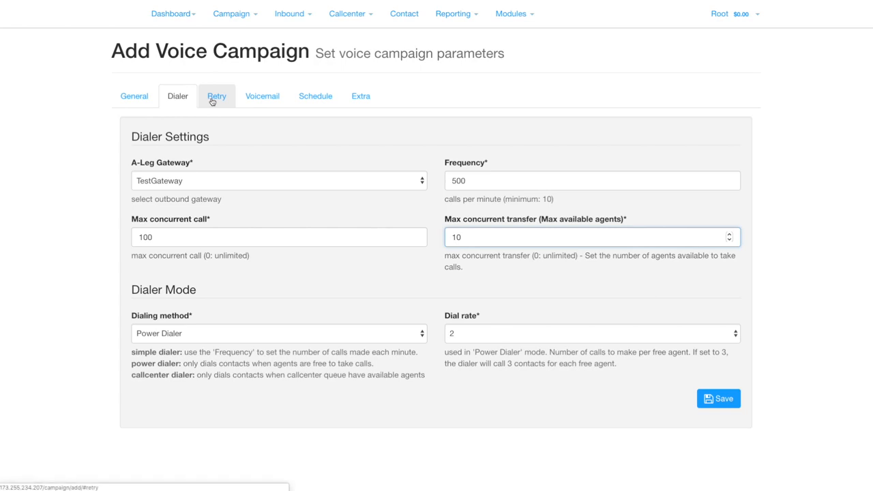
Set max retries to 1 and turn call-completion retries ON
{"action": "left_click", "coordinate": [215, 95]}
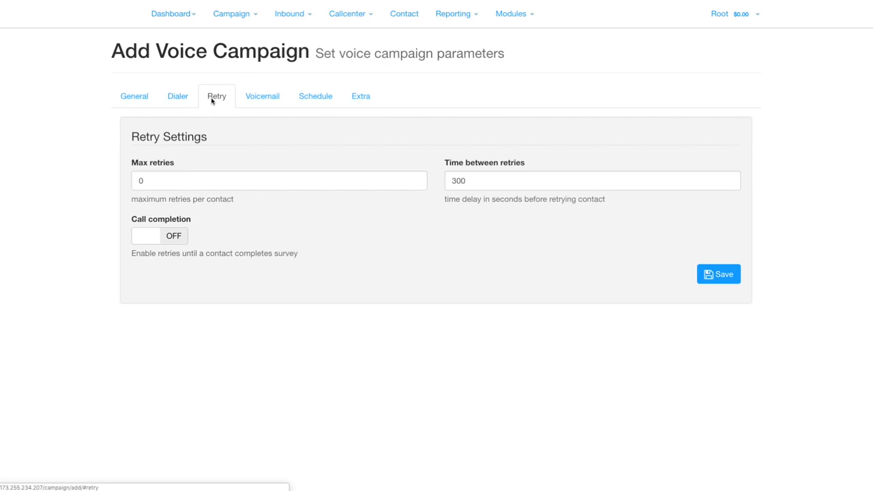
{"action": "mouse_move", "coordinate": [196, 152]}
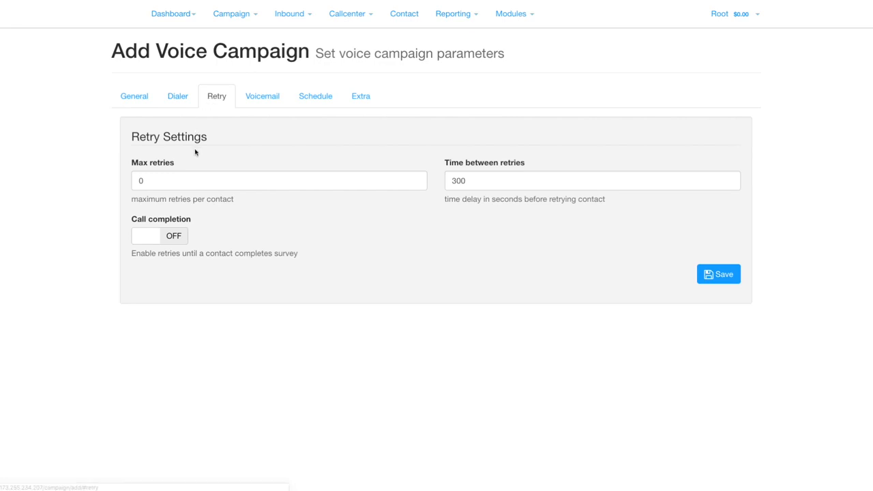
{"action": "mouse_move", "coordinate": [196, 143]}
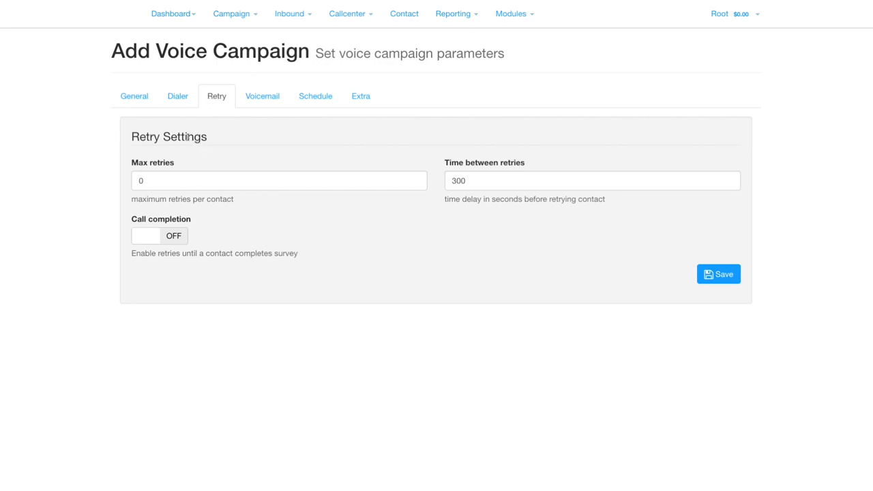
{"action": "left_click", "coordinate": [278, 180]}
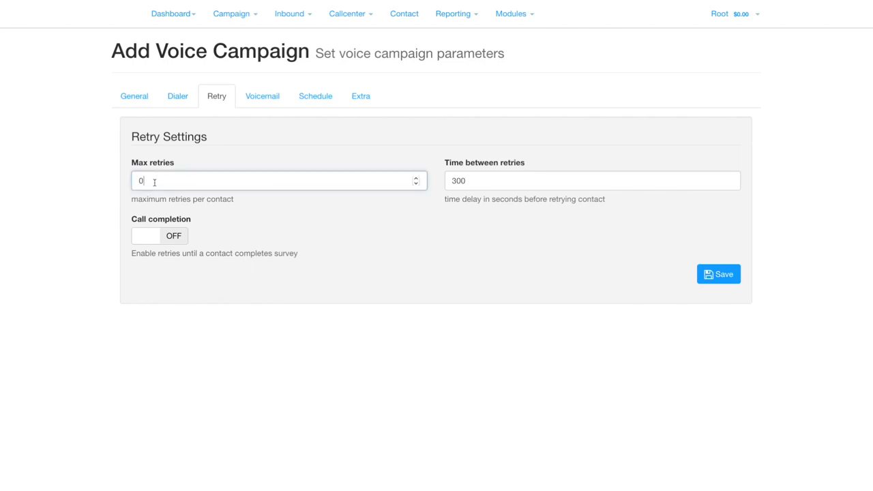
{"action": "type", "text": "1"}
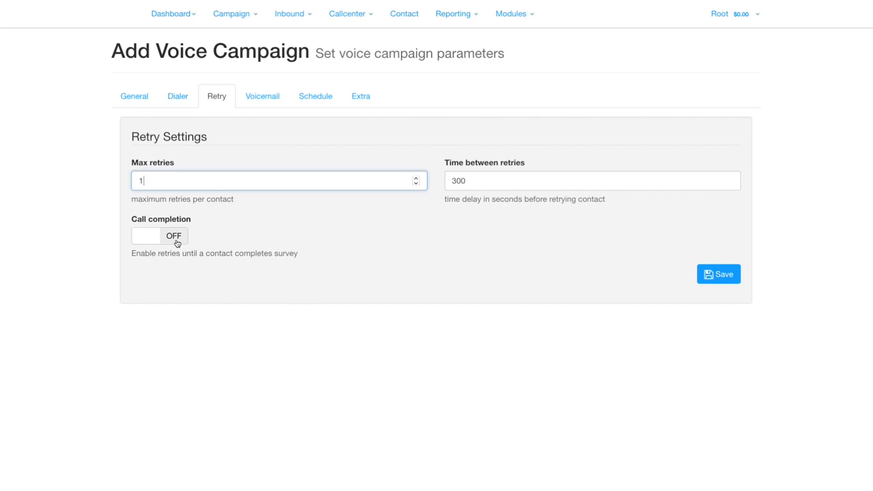
{"action": "left_click", "coordinate": [159, 234]}
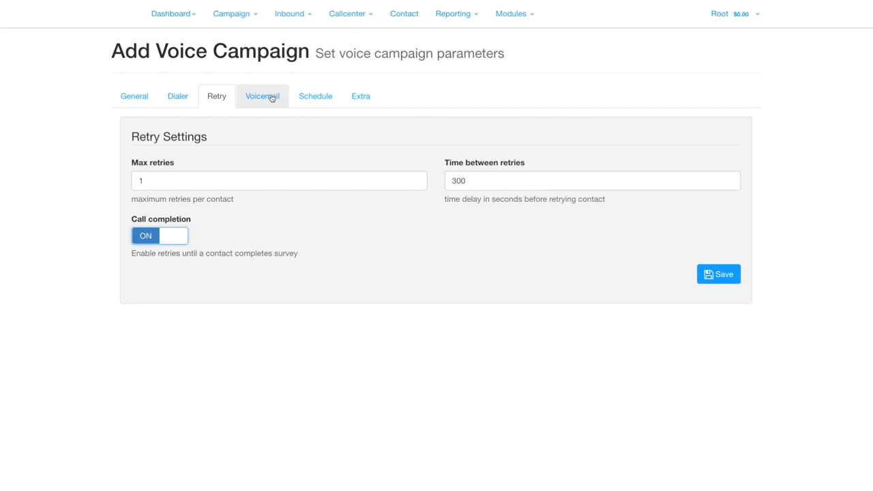
Enable voicemail detection with behaviour PLAY MESSAGE TO HUMAN ONLY
{"action": "left_click", "coordinate": [262, 96]}
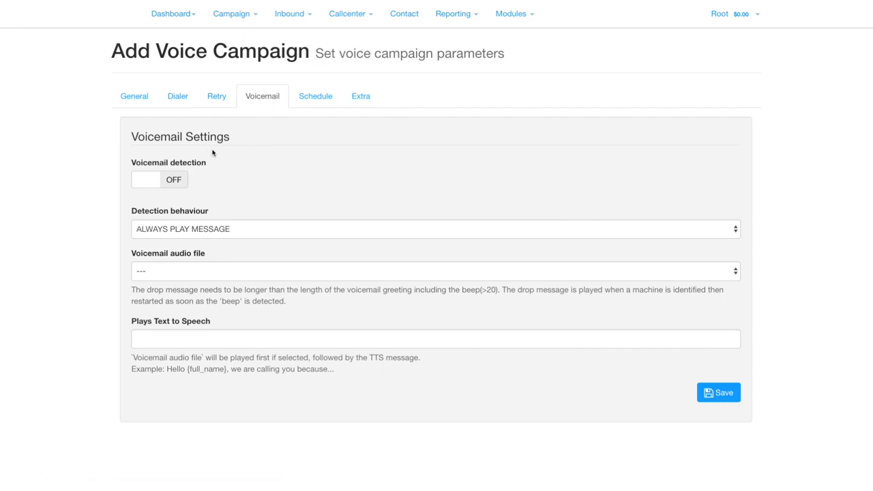
{"action": "left_click", "coordinate": [158, 180]}
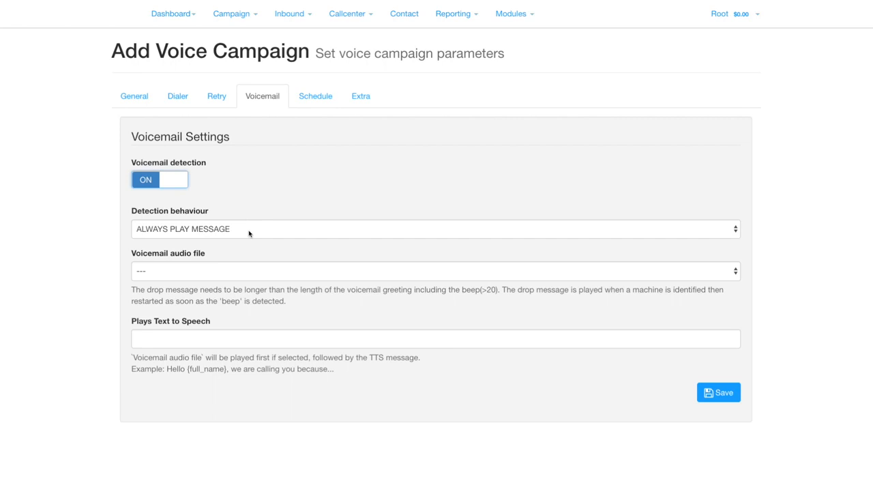
{"action": "left_click", "coordinate": [433, 229]}
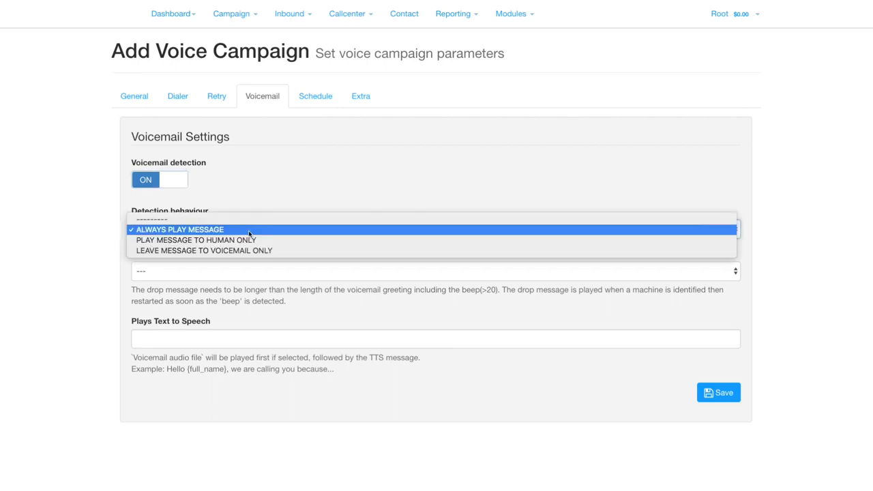
{"action": "mouse_move", "coordinate": [252, 240]}
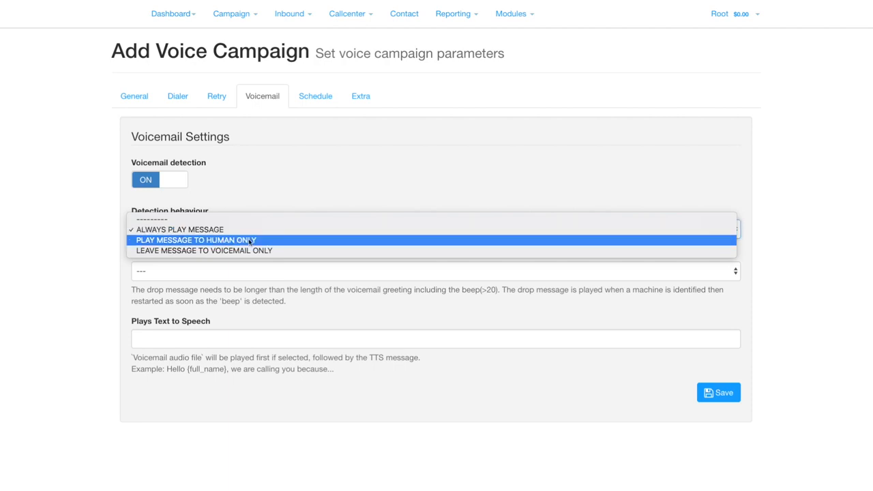
{"action": "mouse_move", "coordinate": [204, 251]}
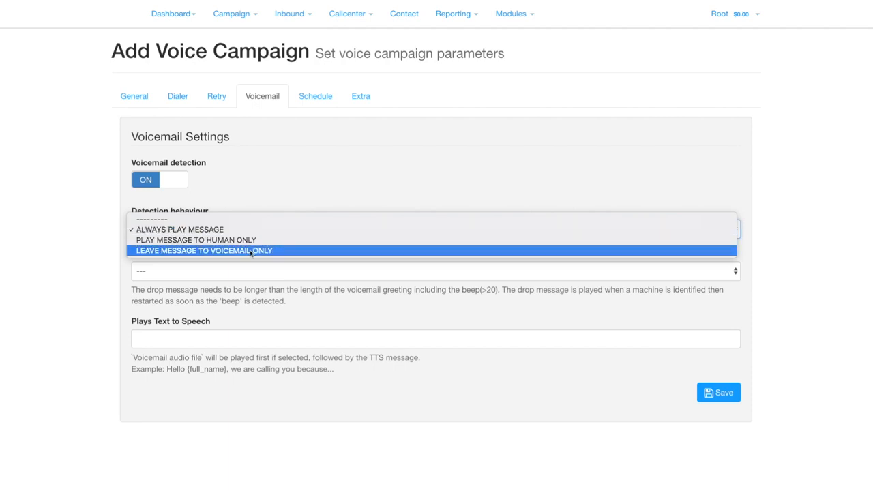
{"action": "left_click", "coordinate": [197, 240]}
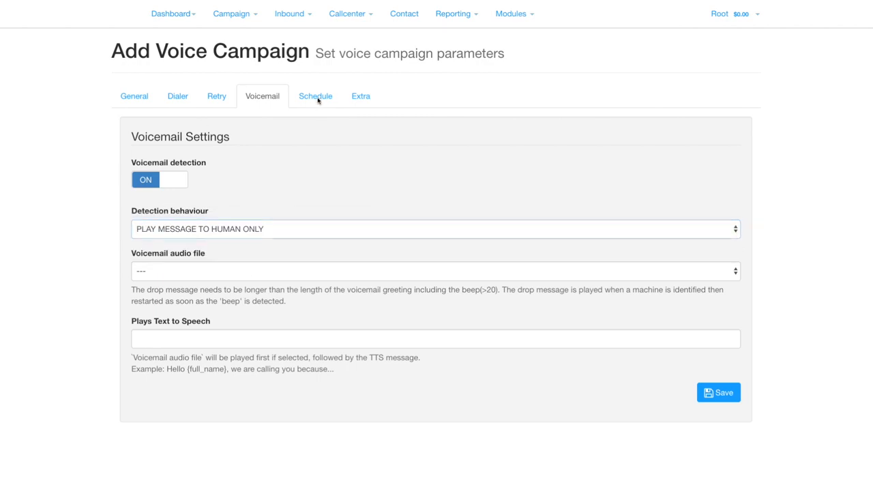
Check the weekly schedule, then view the extra settings left at defaults
{"action": "left_click", "coordinate": [315, 96]}
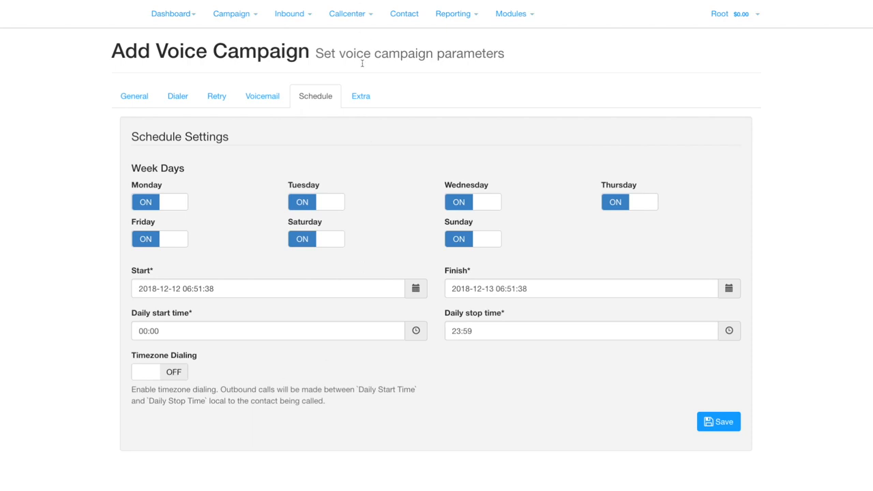
{"action": "left_click", "coordinate": [360, 96]}
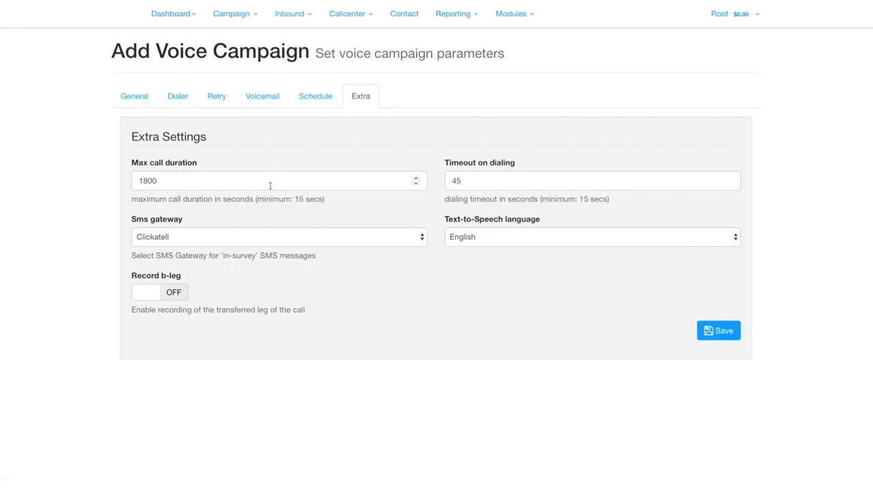
{"action": "mouse_move", "coordinate": [496, 190]}
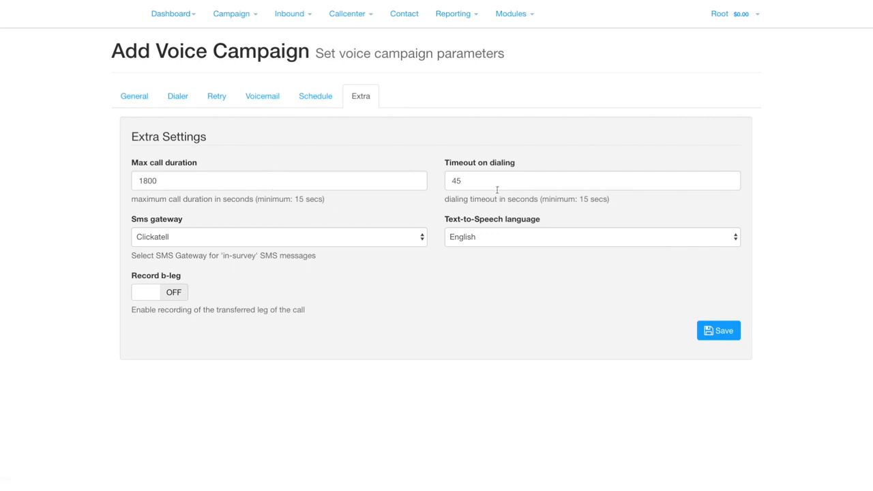
{"action": "mouse_move", "coordinate": [374, 237]}
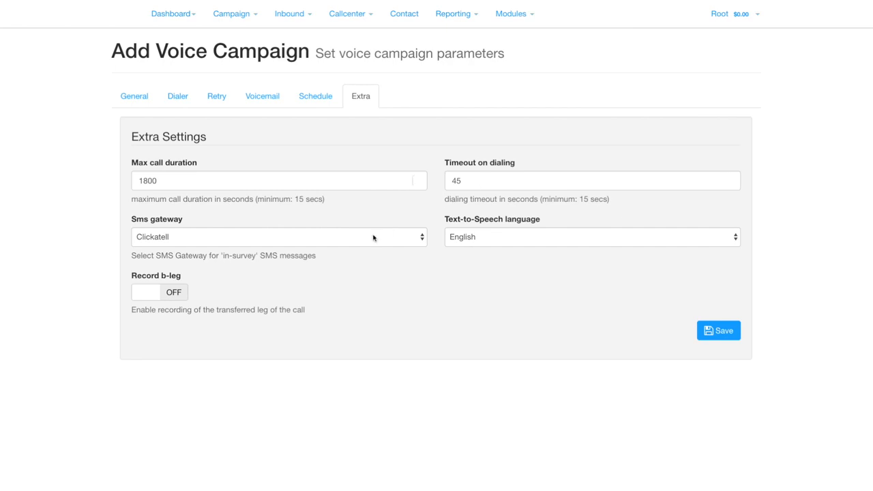
{"action": "mouse_move", "coordinate": [170, 303]}
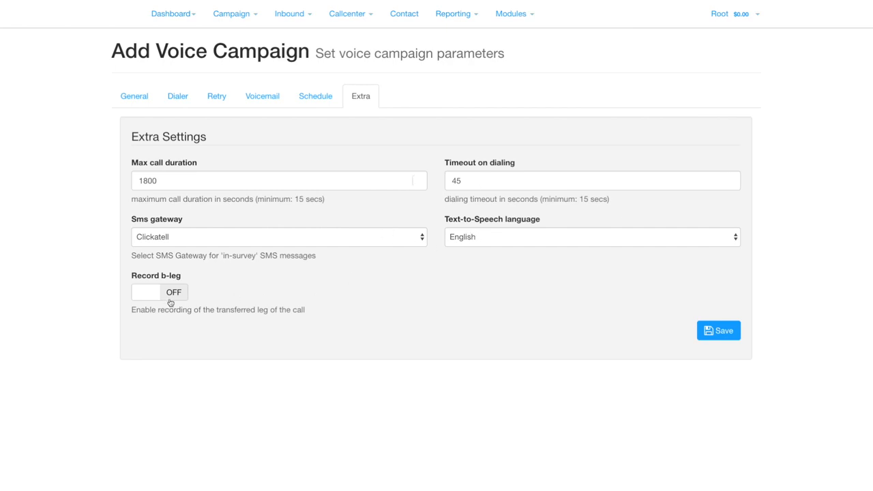
{"action": "mouse_move", "coordinate": [515, 368]}
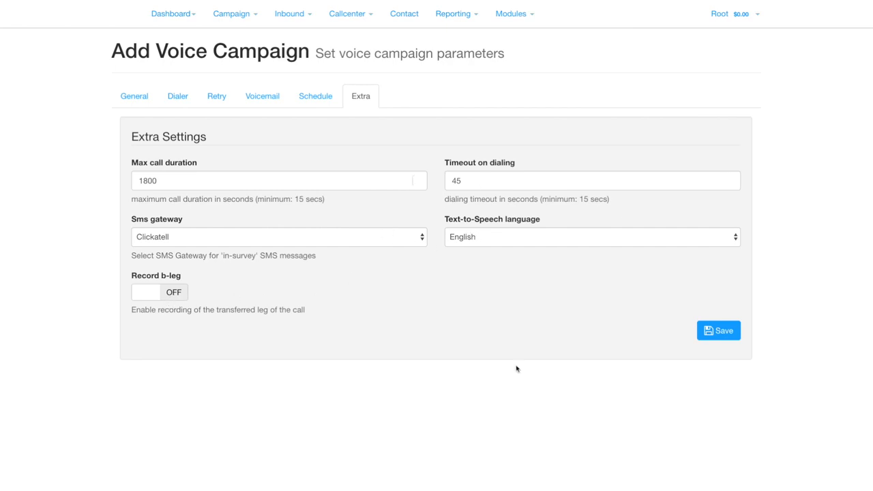
Save the campaign and start it from the list's Status column
{"action": "left_click", "coordinate": [717, 330]}
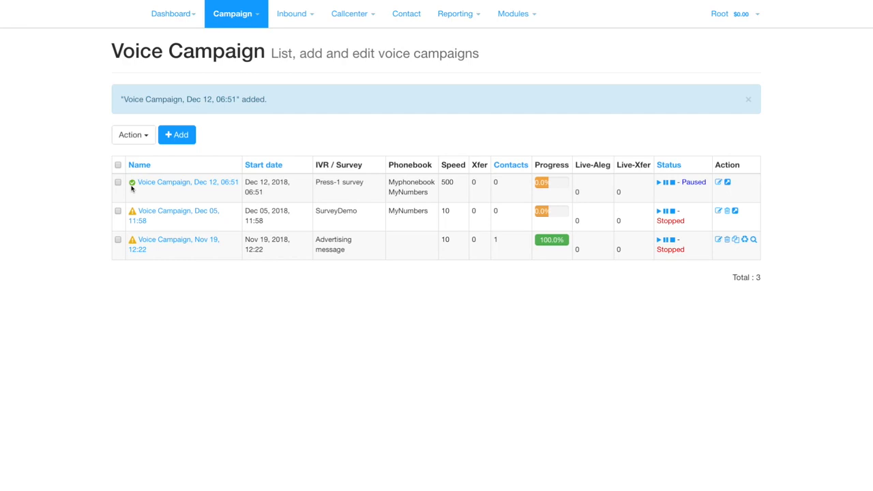
{"action": "mouse_move", "coordinate": [657, 191]}
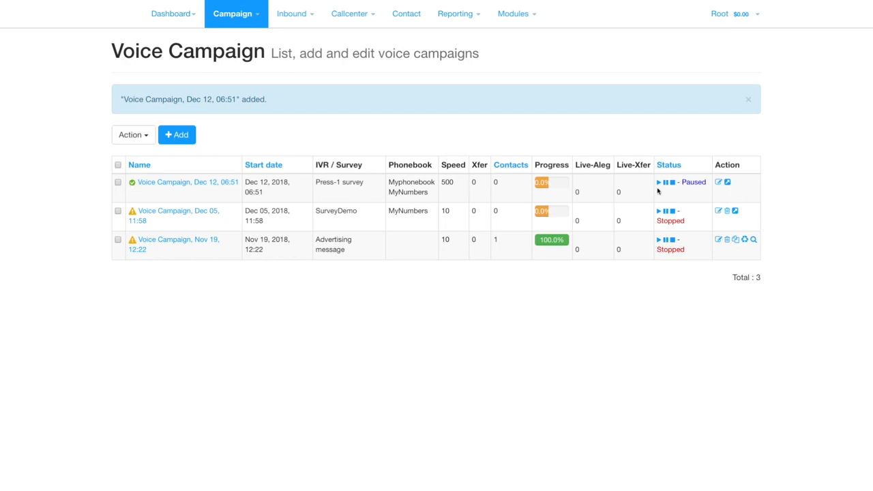
{"action": "left_click", "coordinate": [658, 183]}
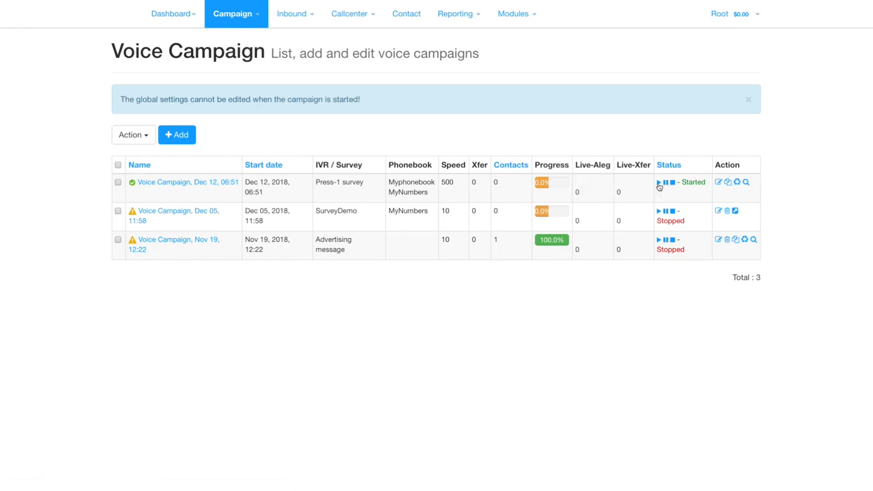